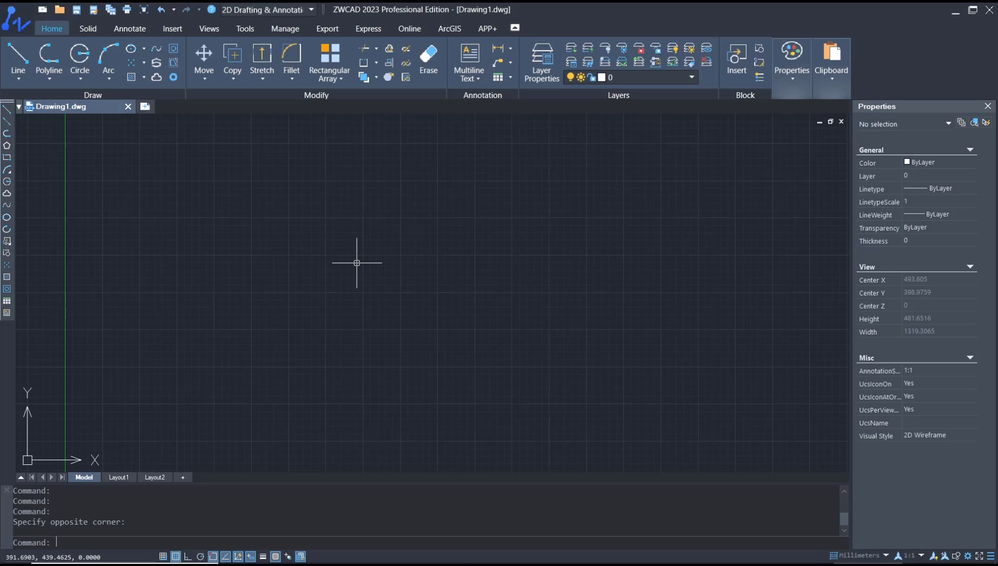
mouse_move(355, 282)
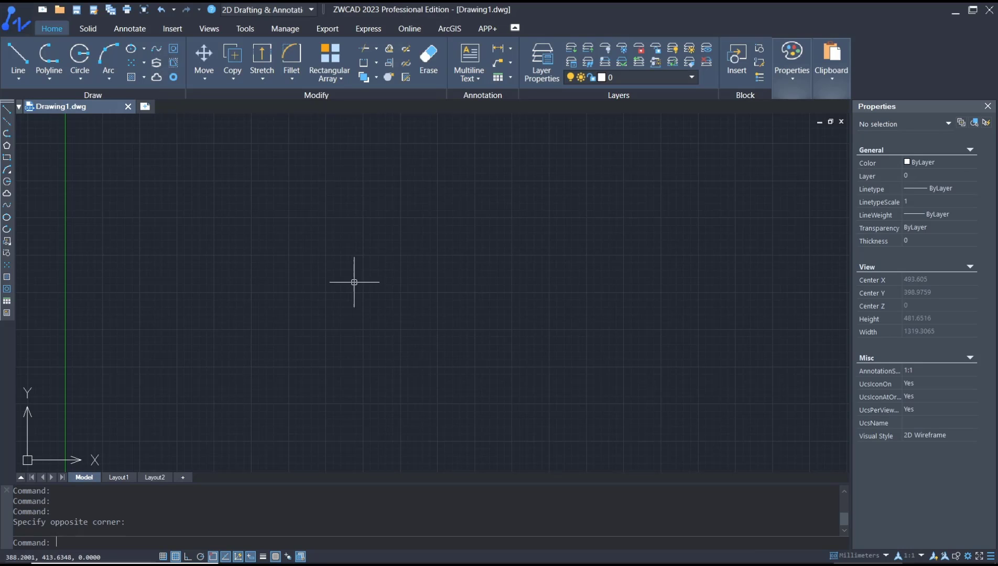
Draw a rectangle with the R command, then start a block definition from it
text(R)
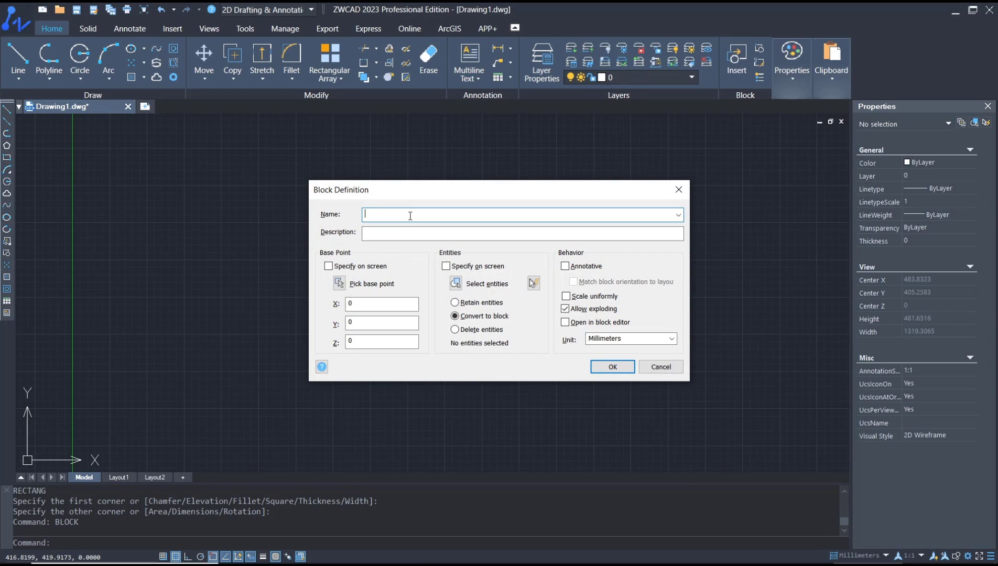
Name the block 'example', pick its base point in the drawing, and confirm creation
text(examp)
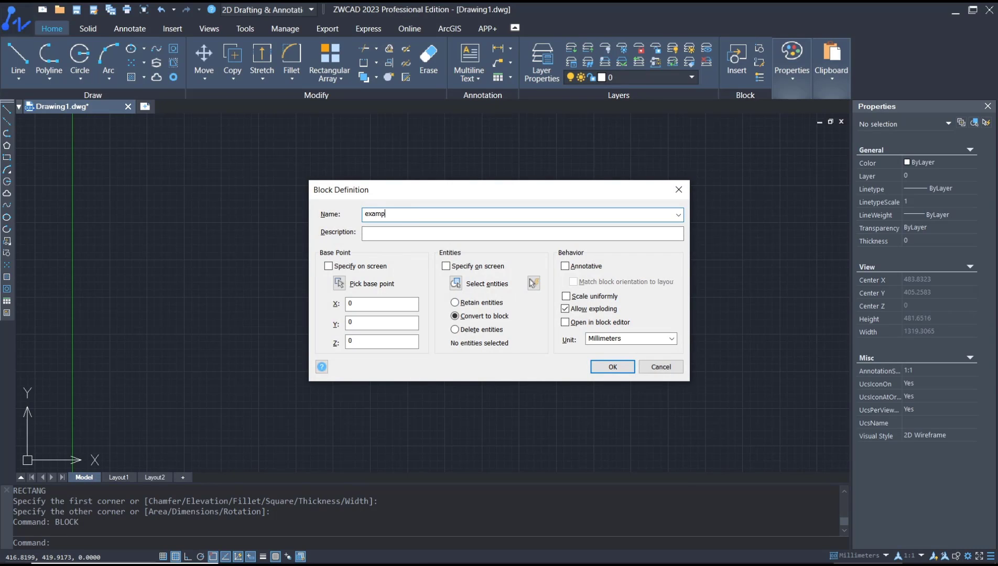
text(le)
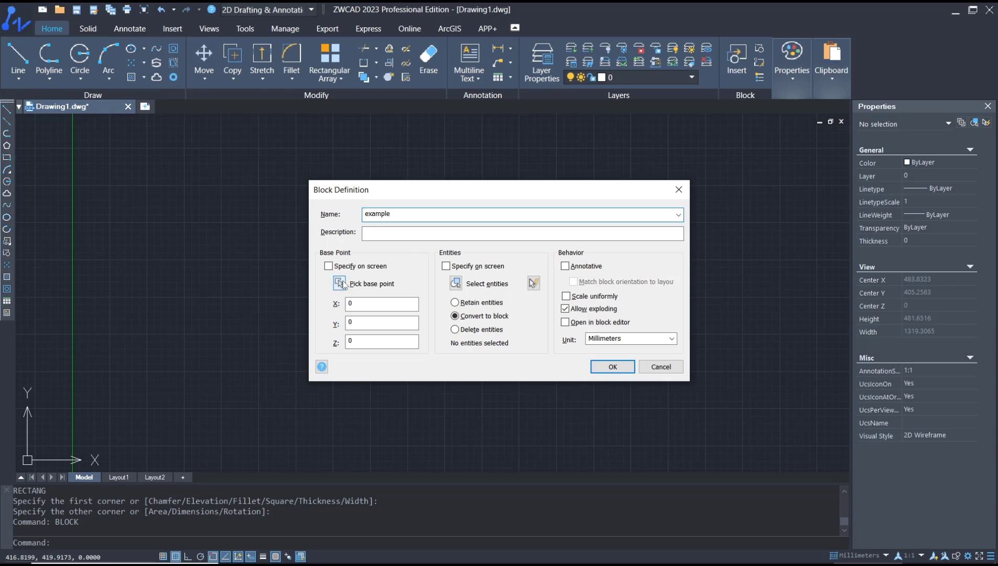
click(339, 283)
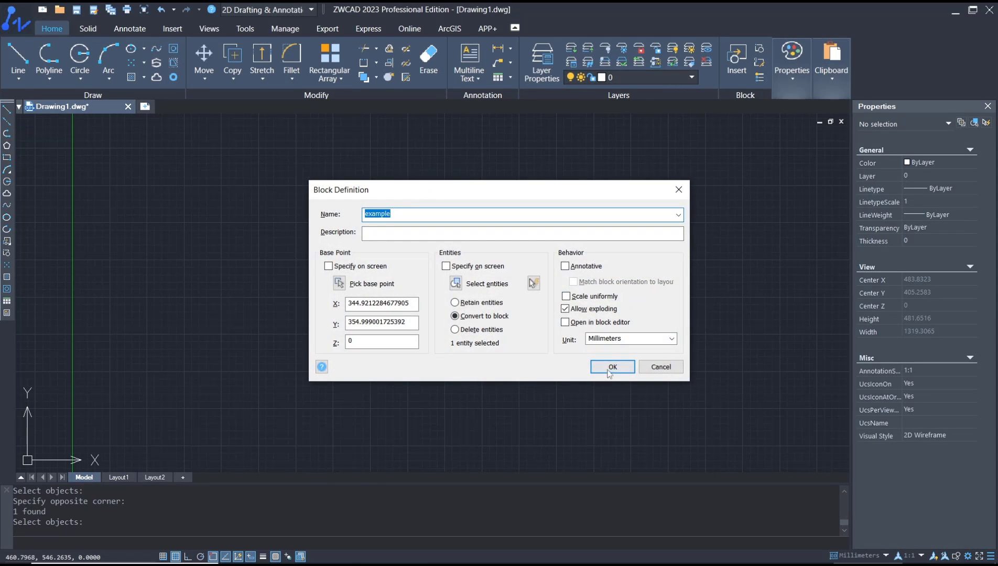
click(613, 367)
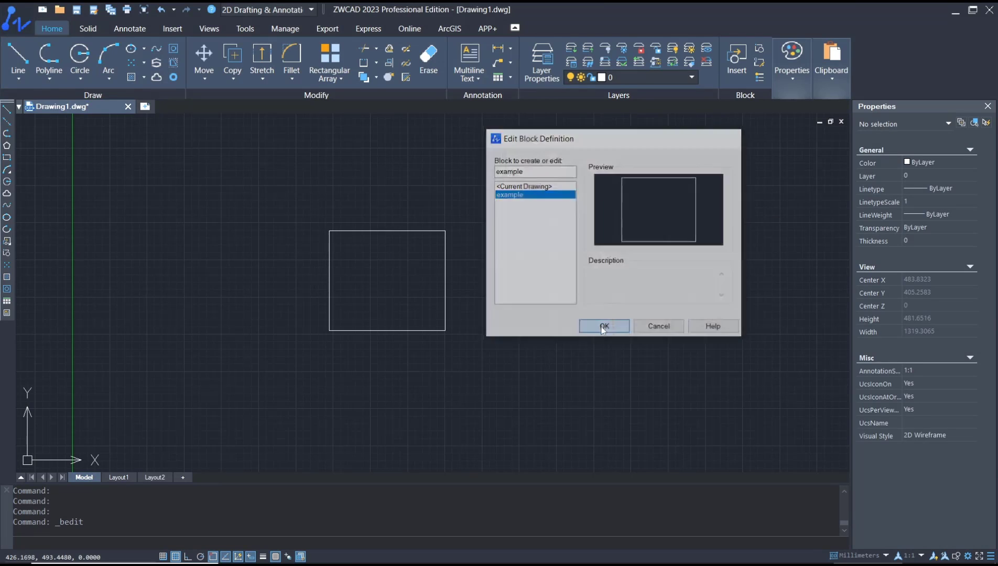
Confirm 'example' in Edit Block Definition to open it in the Block Editor
click(604, 326)
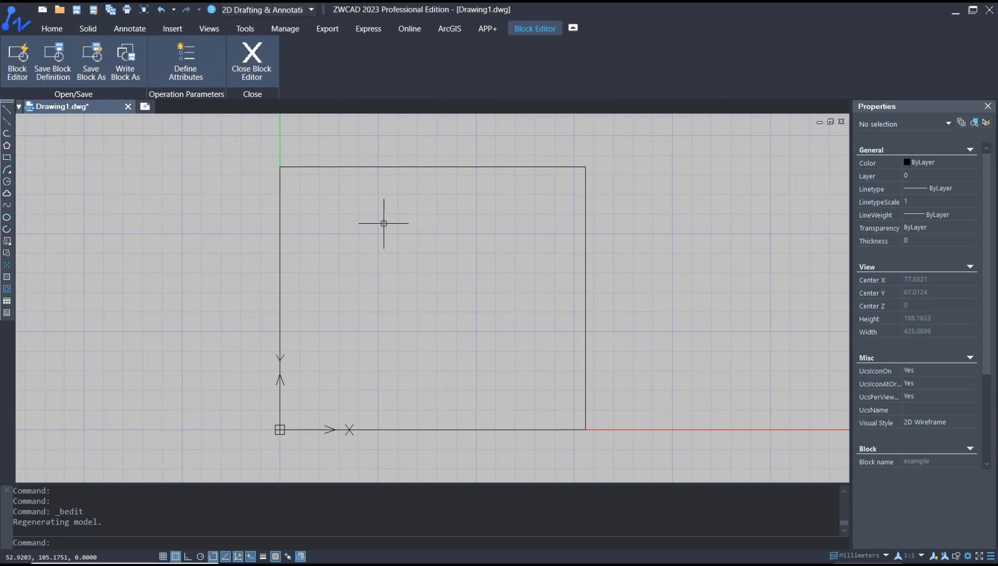
mouse_move(428, 259)
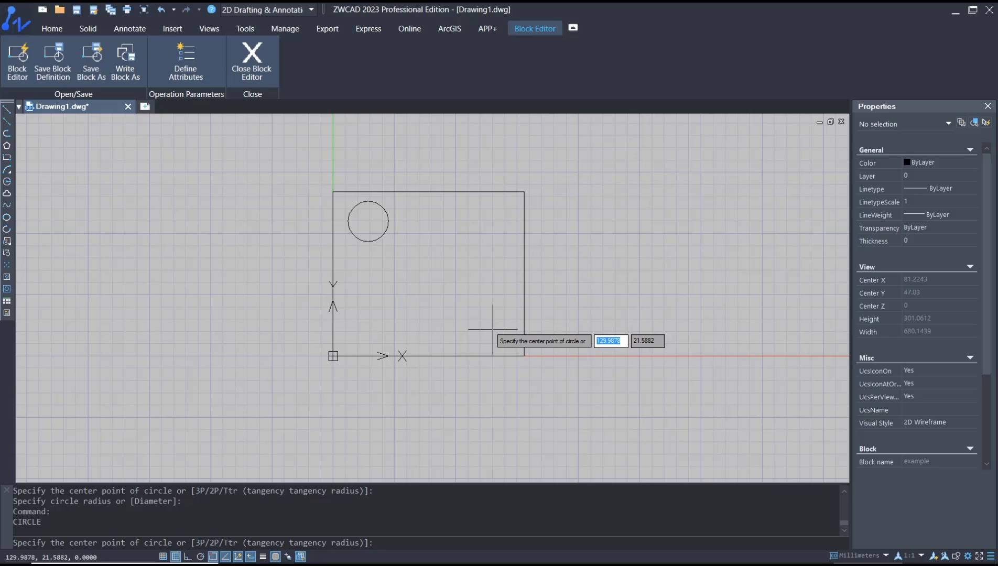
Place the lower-right circle inside the rectangle and close the Block Editor
click(493, 330)
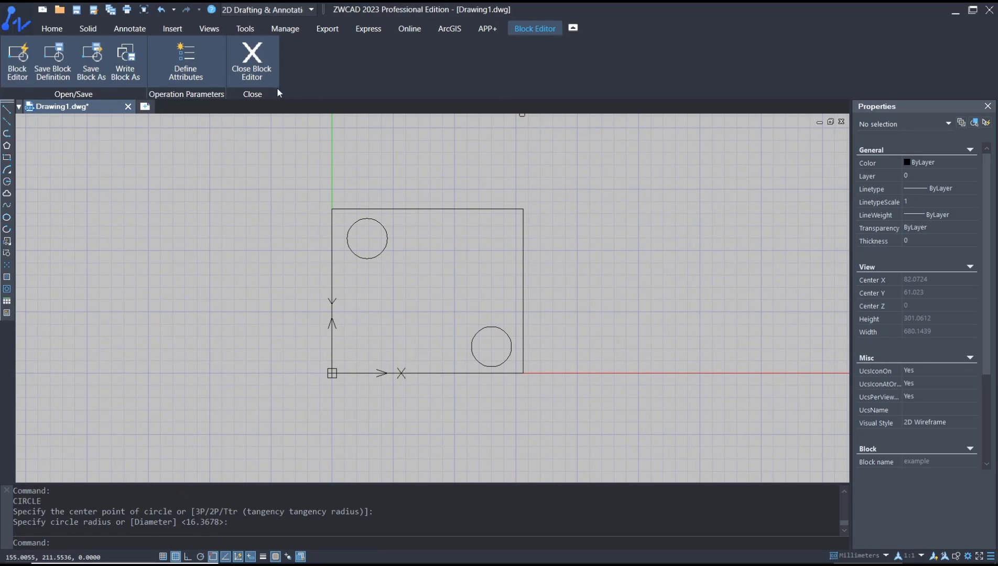
click(251, 58)
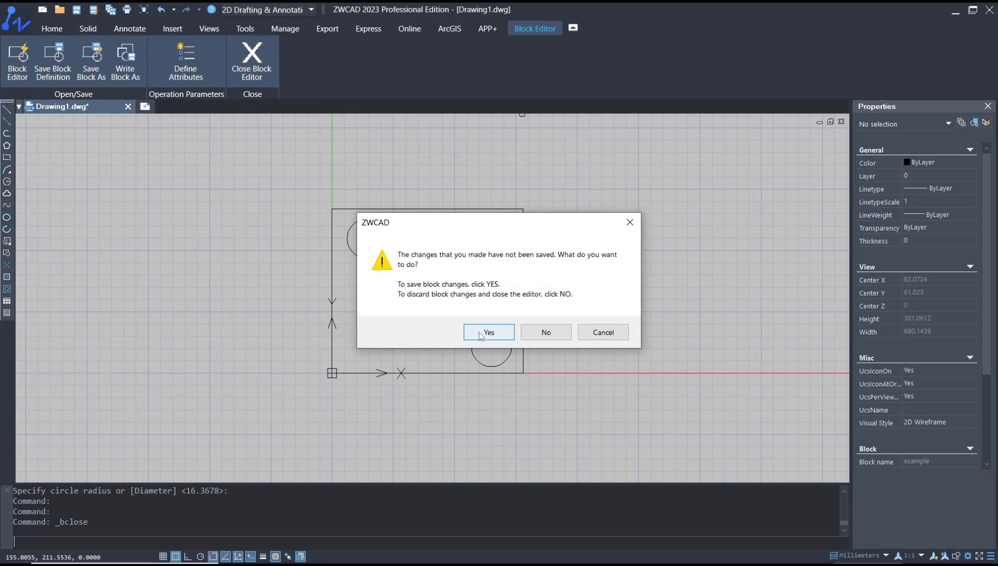
Answer Yes to save the example block's two new circles
click(488, 332)
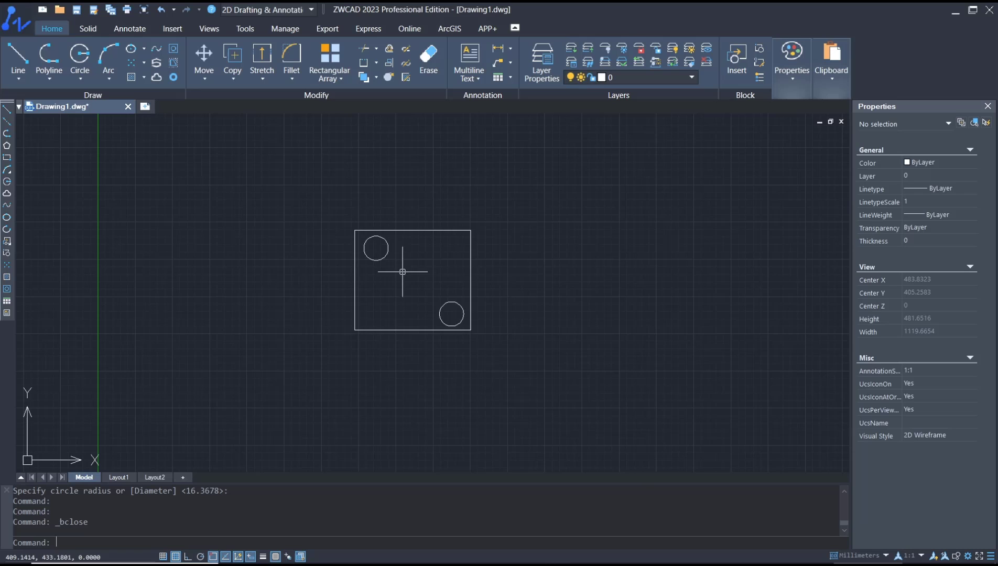